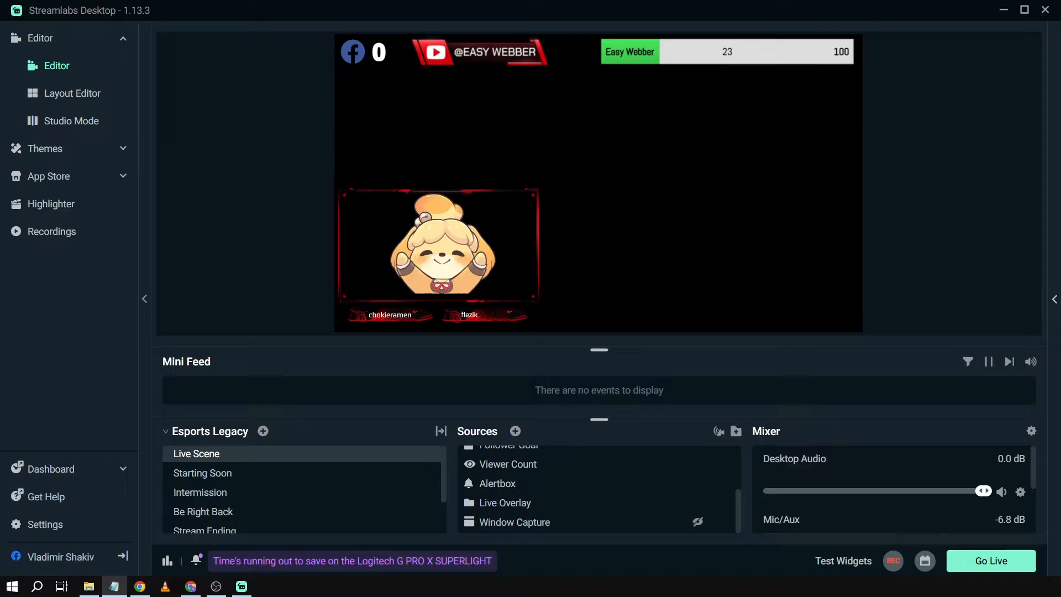
mouse_move(370, 387)
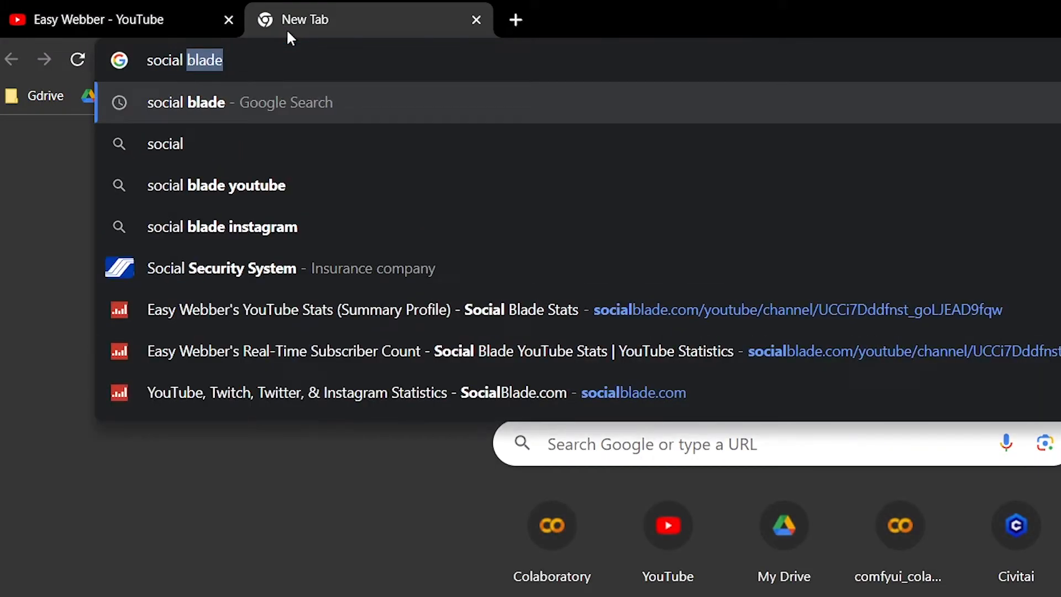
Reach the Easy Webber live subscriber count page on Social Blade and select its URL for copying.
left_click(240, 101)
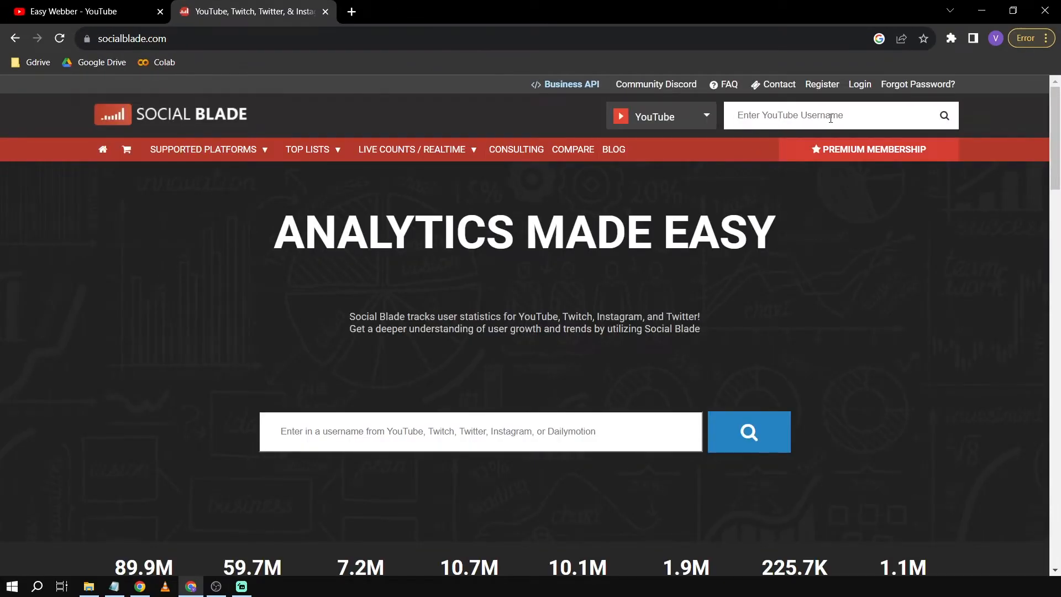
type("easy w")
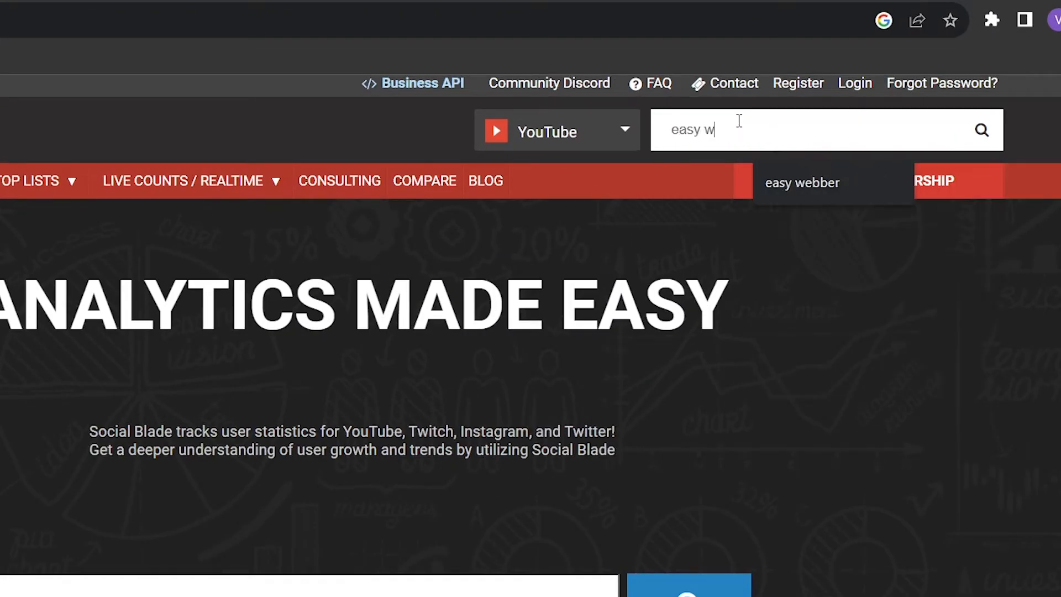
left_click(801, 182)
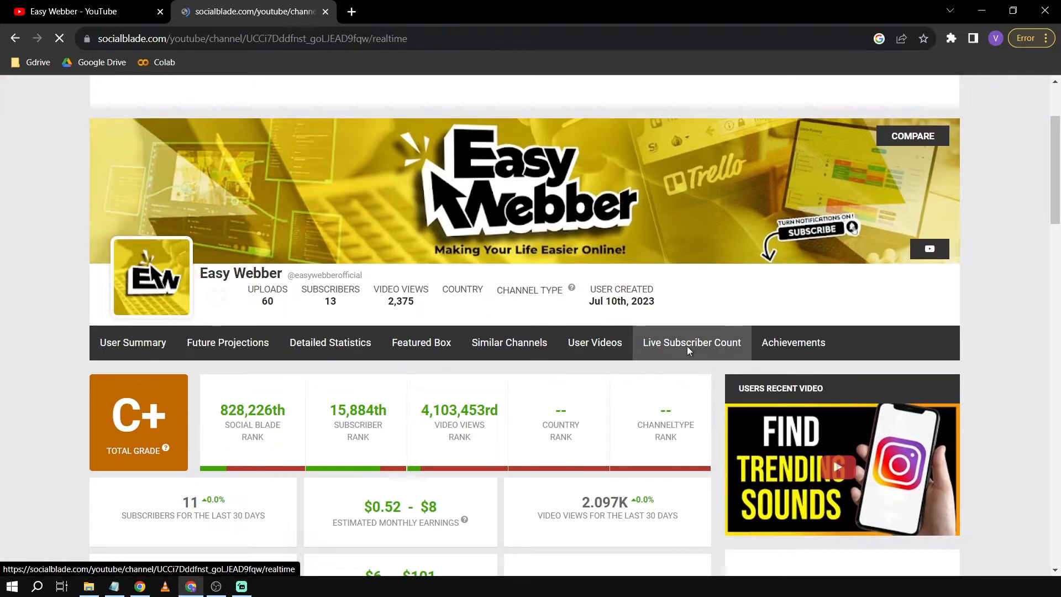
left_click(691, 343)
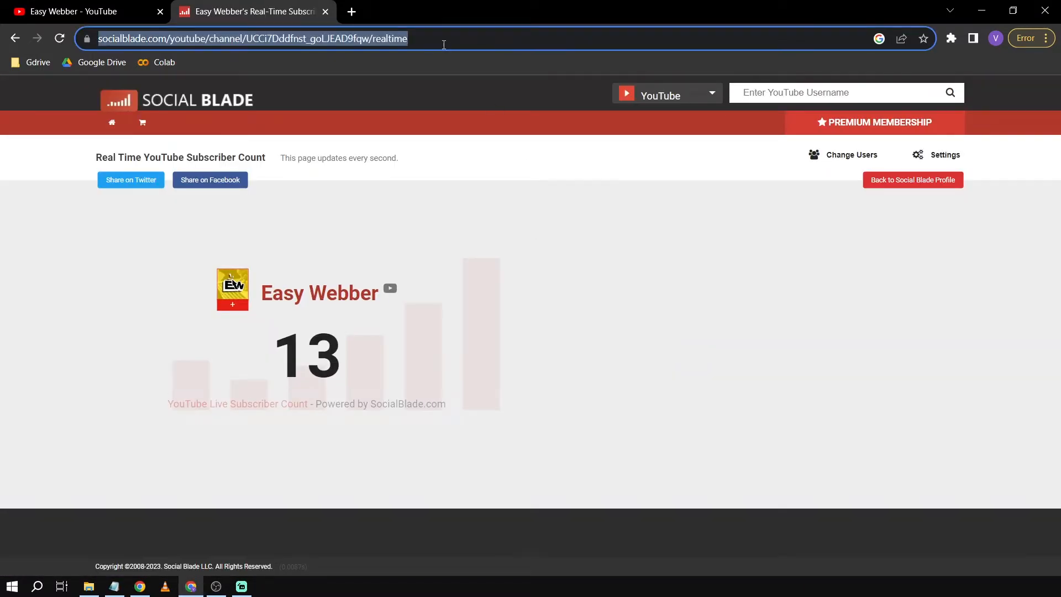
left_click(241, 586)
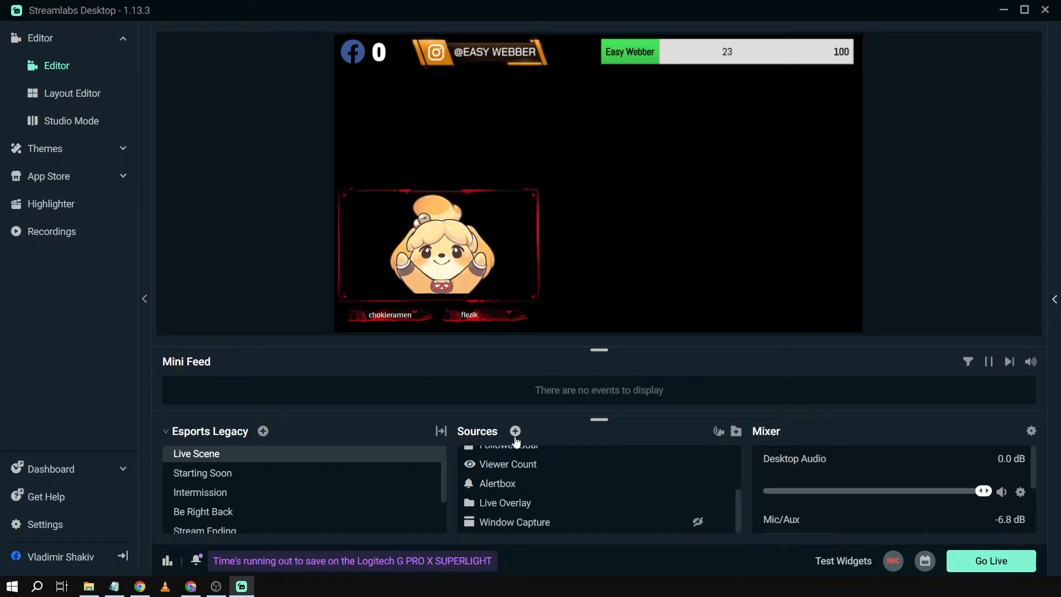
Add a Browser Source to the scene and enter its name as 'Live Sub Count'.
left_click(514, 431)
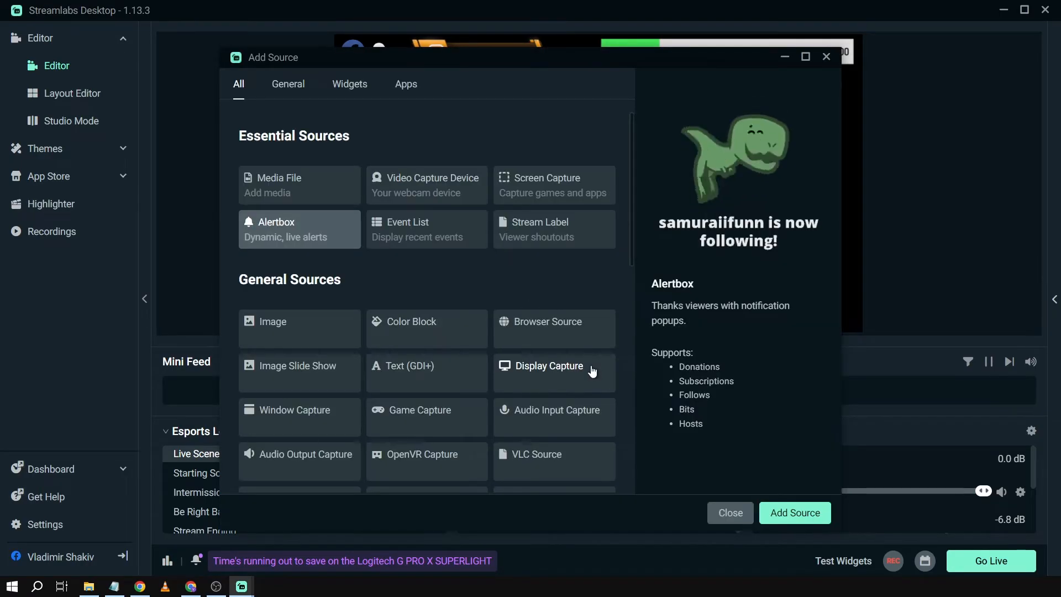
left_click(549, 321)
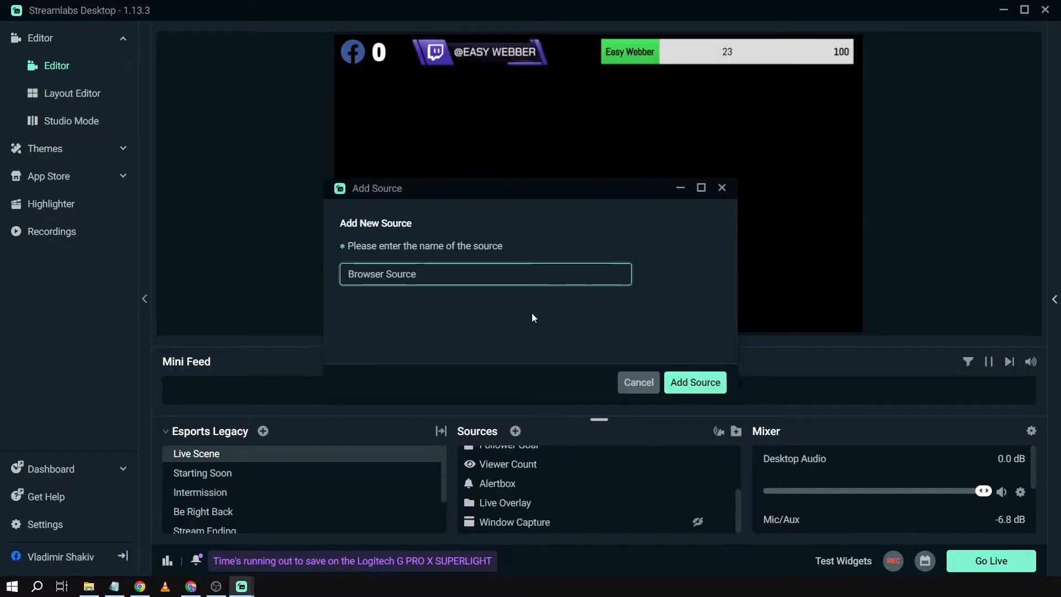
type("Live Sub C")
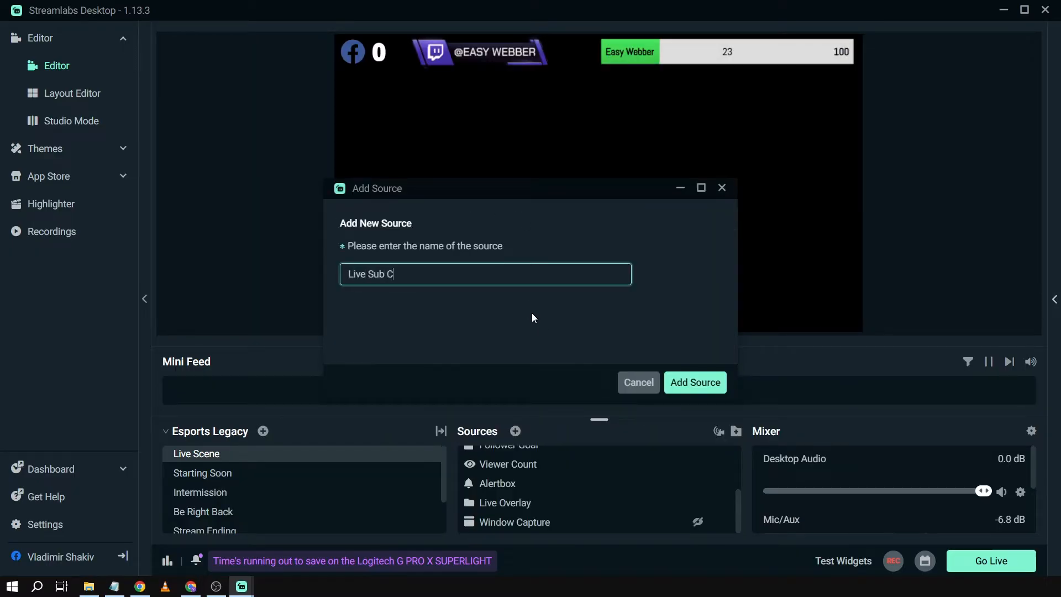
type("ount")
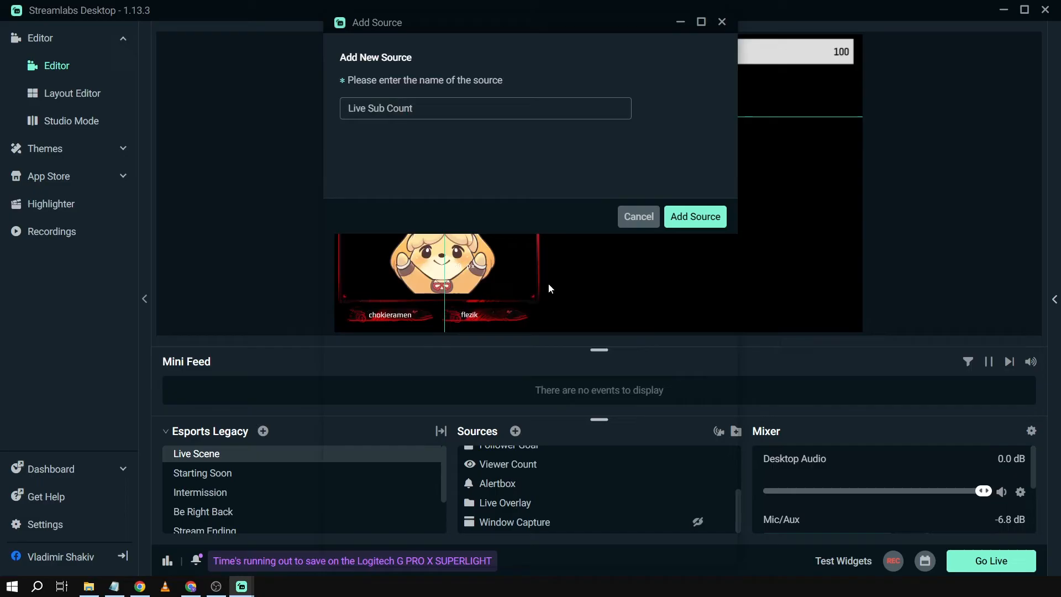
Create the Live Sub Count source with the Social Blade URL at 1920x1080 and finish adding it.
left_click(695, 217)
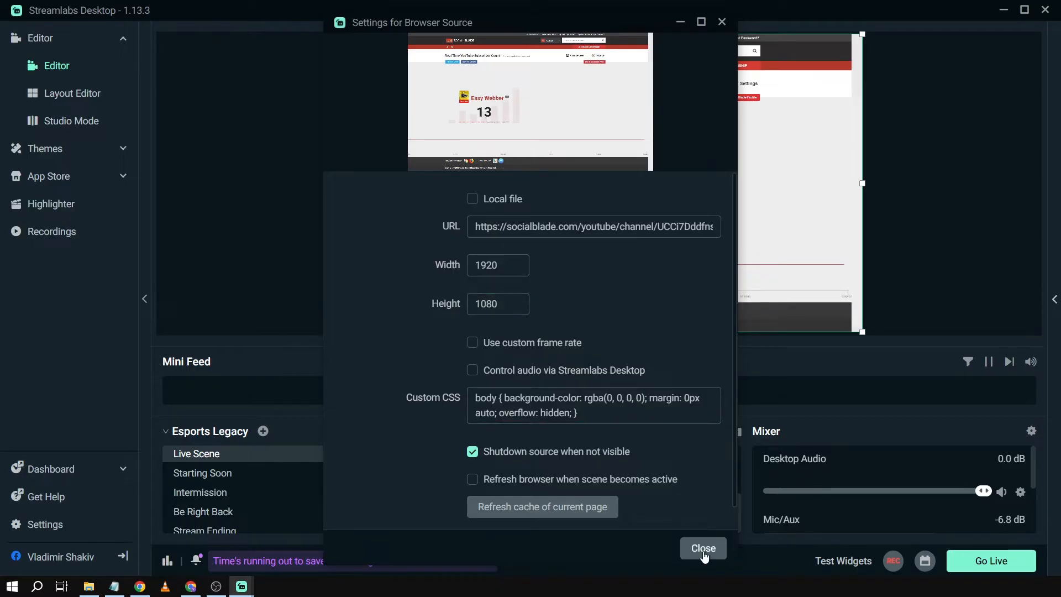
left_click(703, 549)
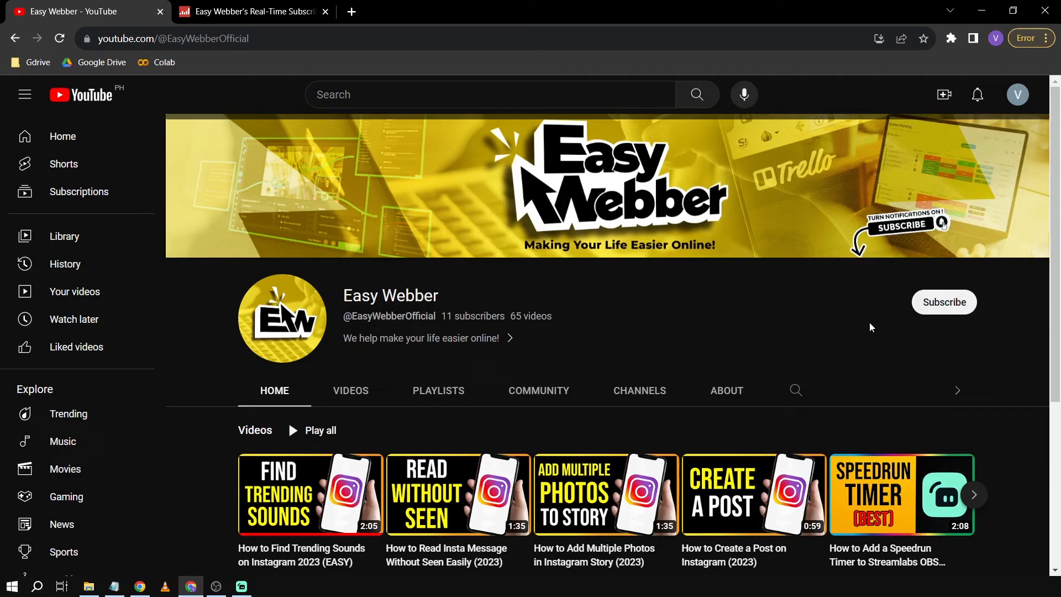
Subscribe to the Easy Webber channel and set its notifications to All.
left_click(944, 302)
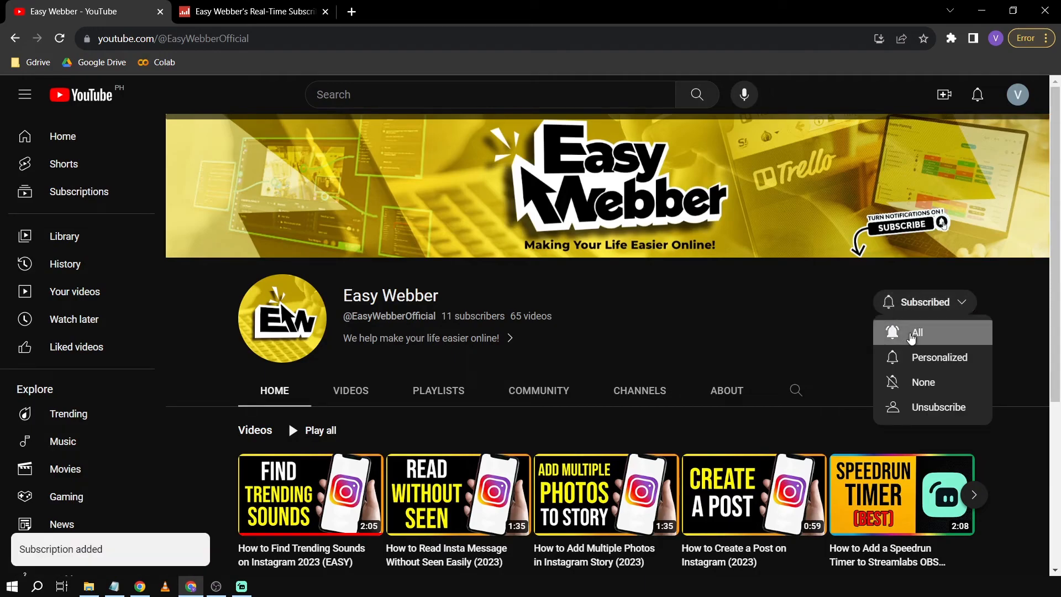
left_click(241, 586)
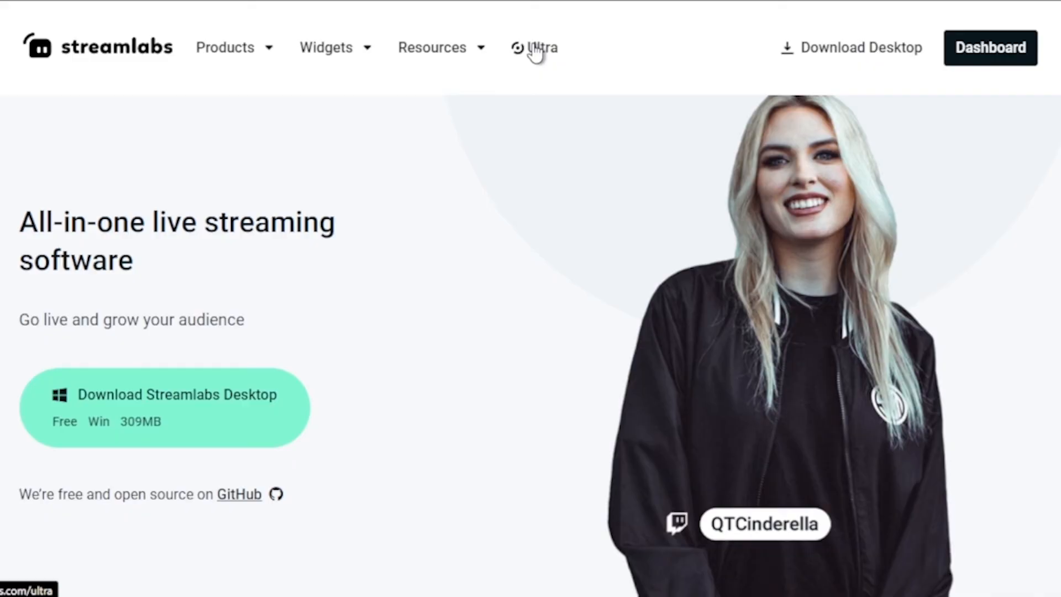
Browse the Streamlabs Ultra plan page and the Video Editor Pro product page.
left_click(542, 48)
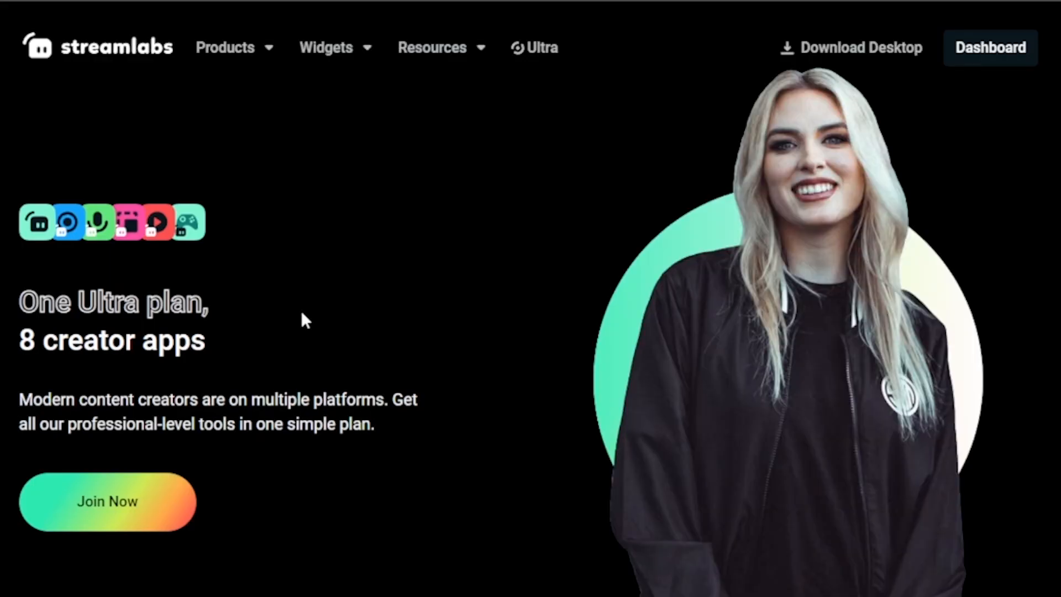
scroll("down", 3)
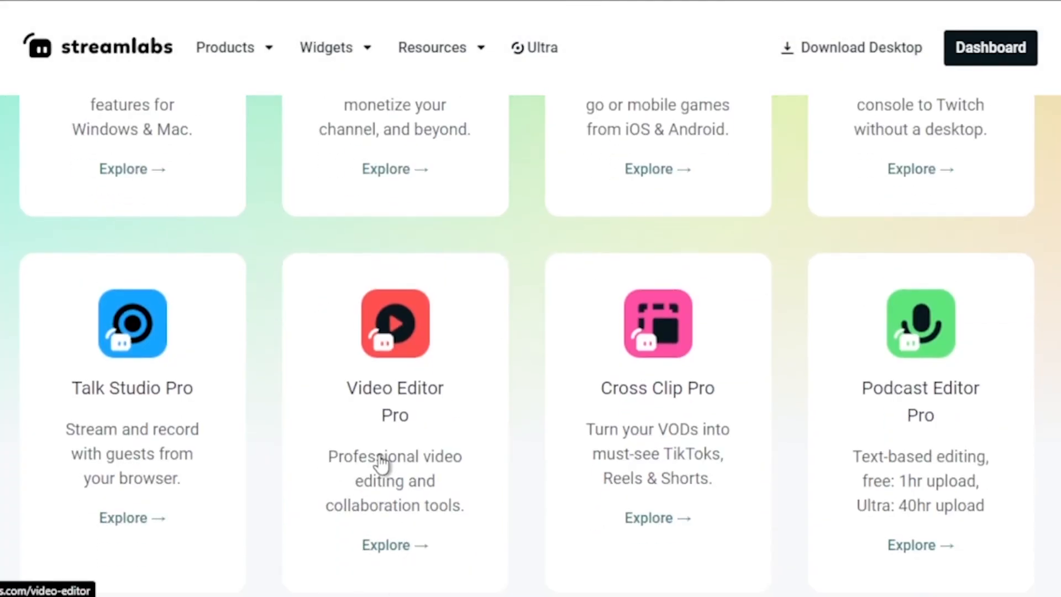
left_click(395, 545)
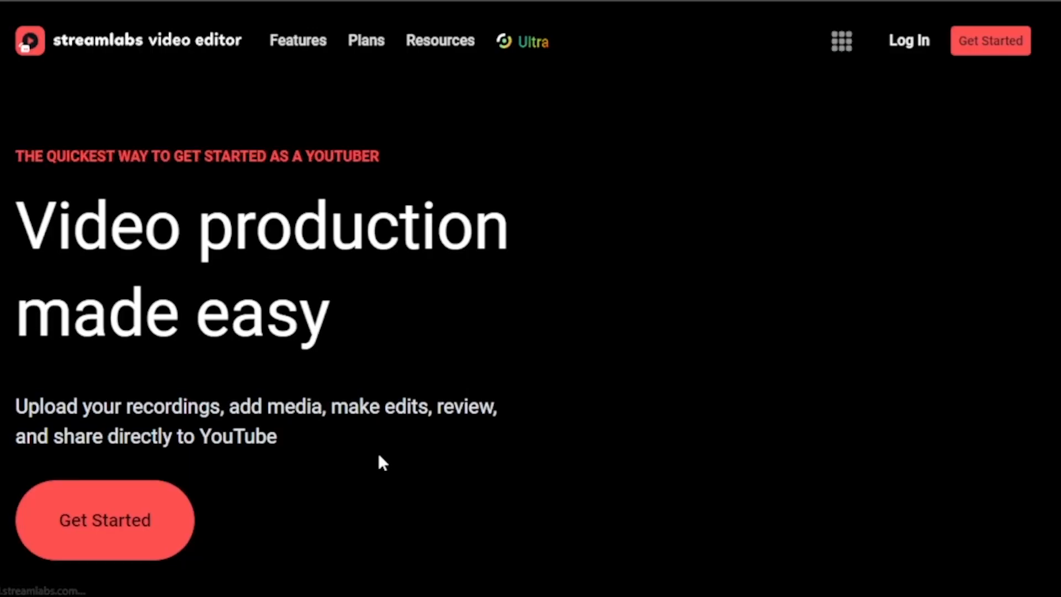
scroll("down", 3)
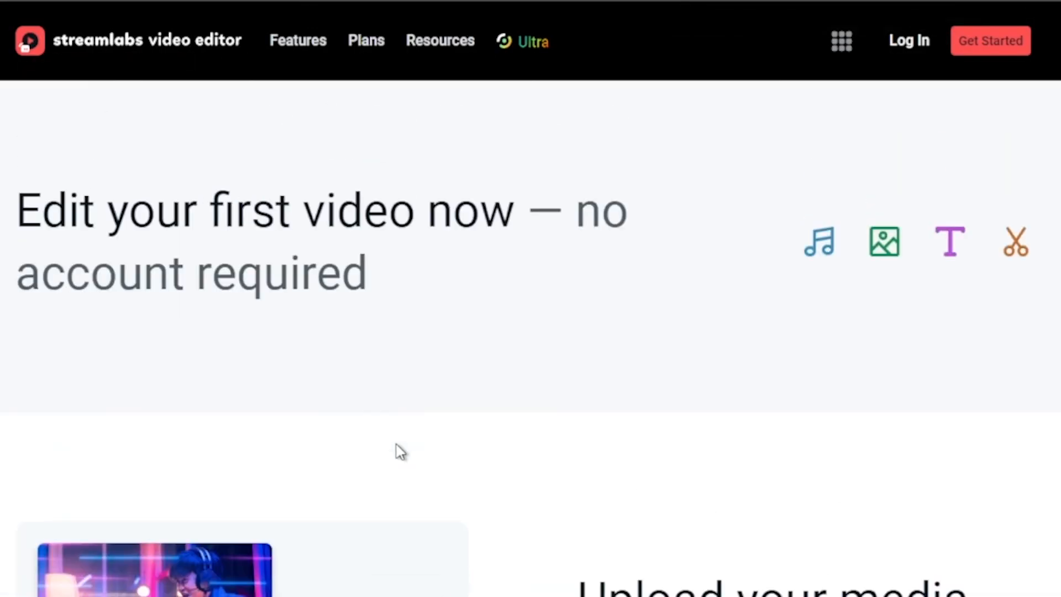
scroll("down", 3)
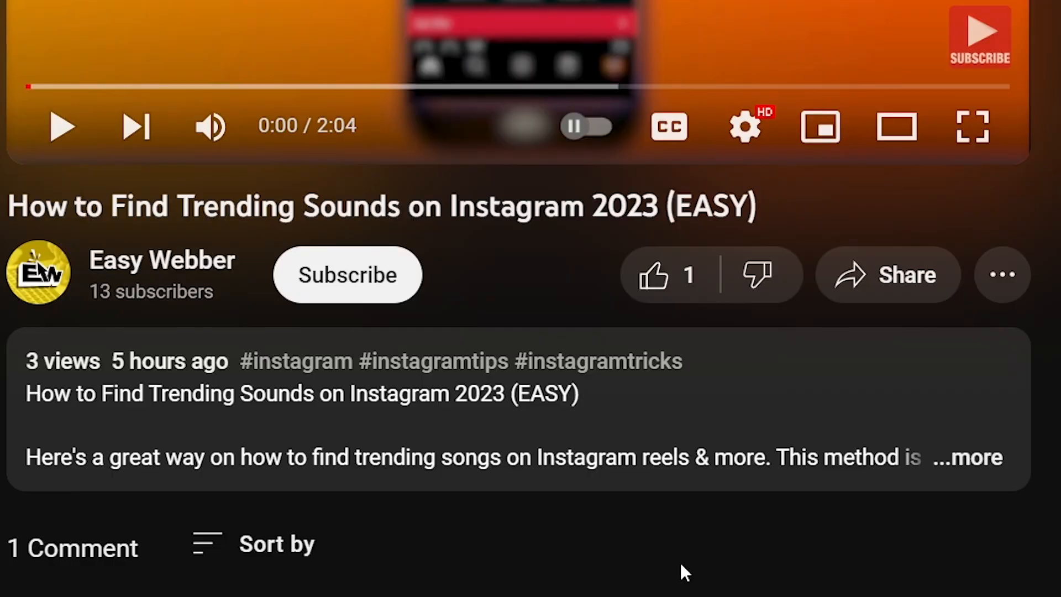
Subscribe to the channel from the video watch page and like the video.
left_click(346, 275)
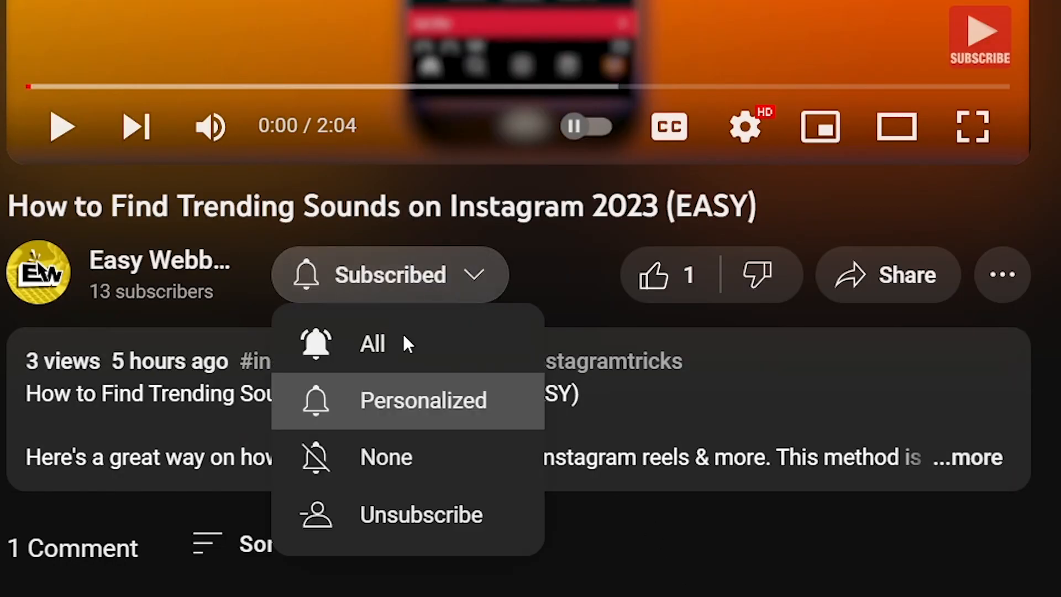
left_click(652, 275)
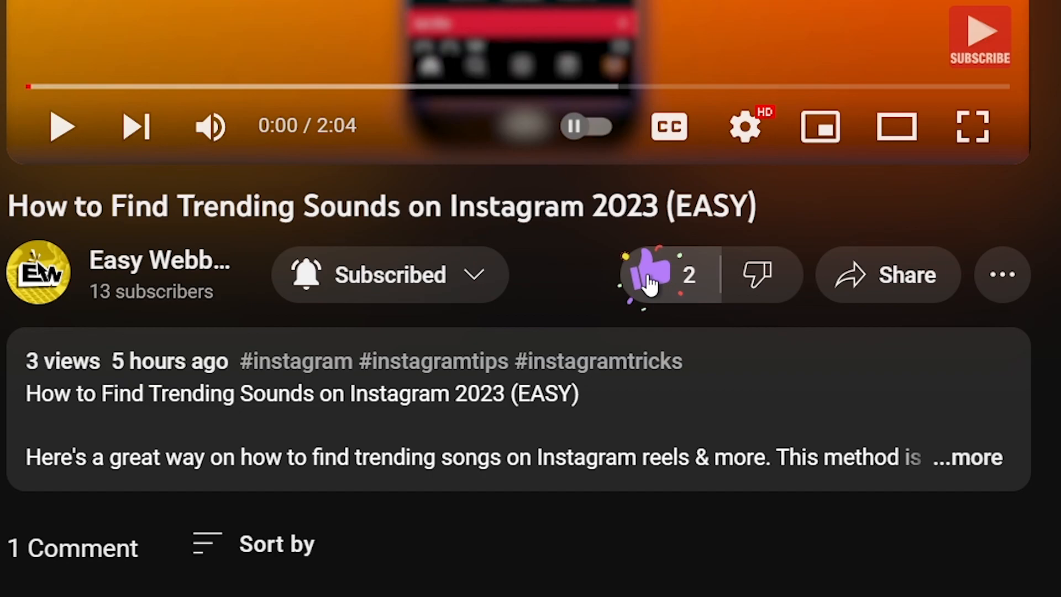